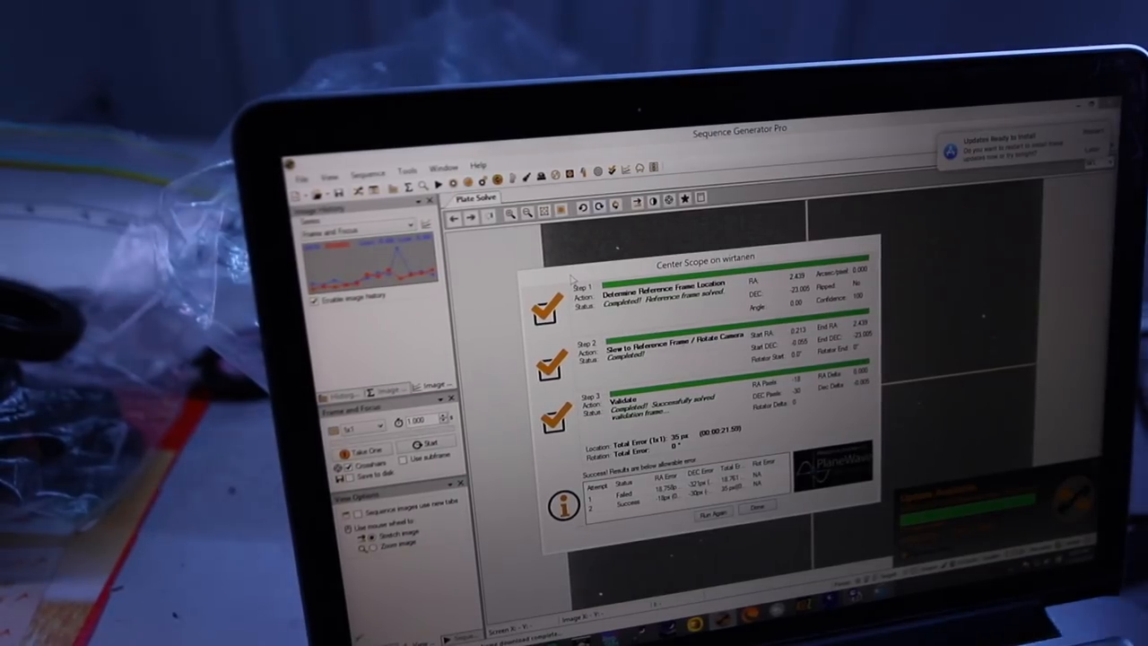
# Bring the Nebulosity main window to the front over Photoshop.
pyautogui.click(758, 505)
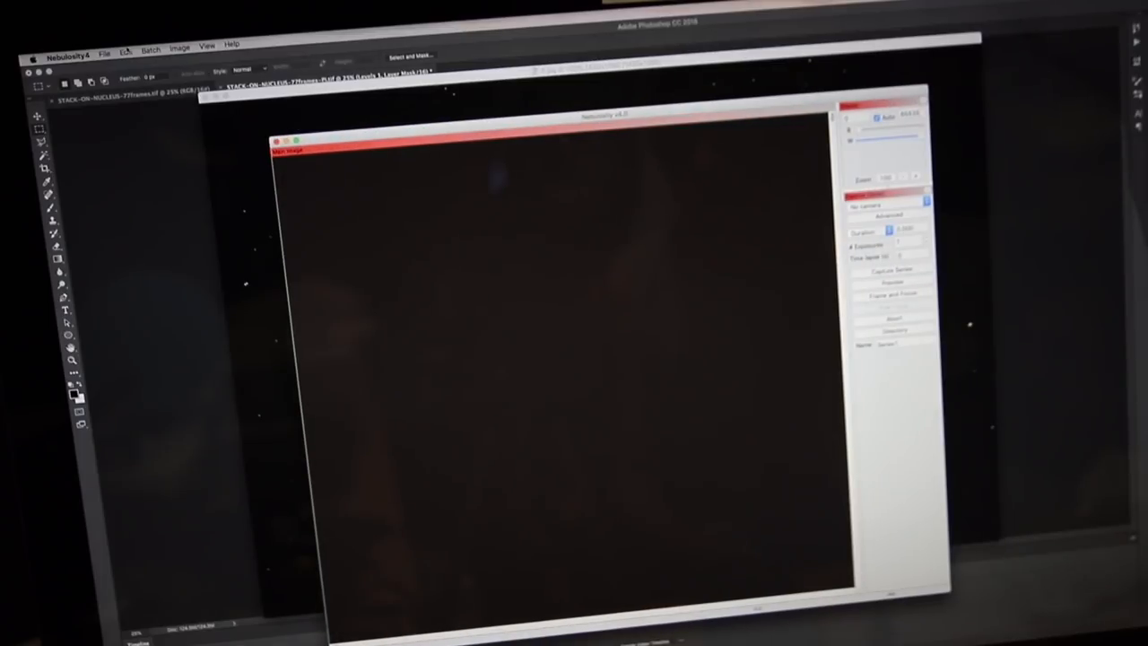
# Run Batch > Align and Combine Images with Save stack and Translation alignment.
pyautogui.click(150, 46)
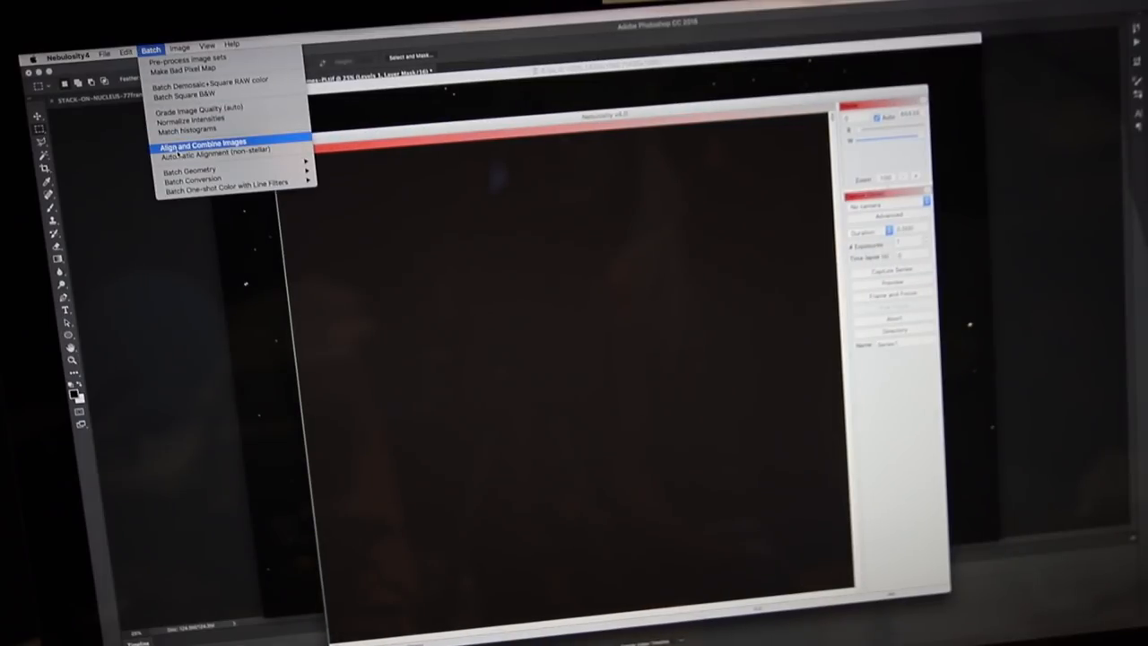
pyautogui.click(204, 141)
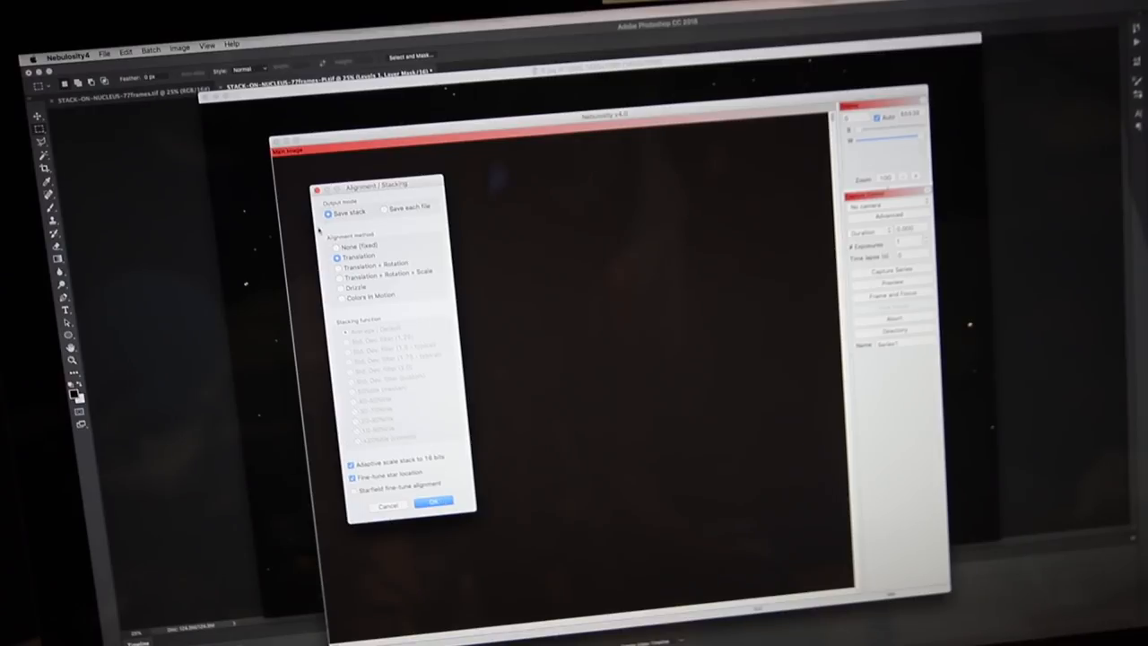
pyautogui.click(433, 501)
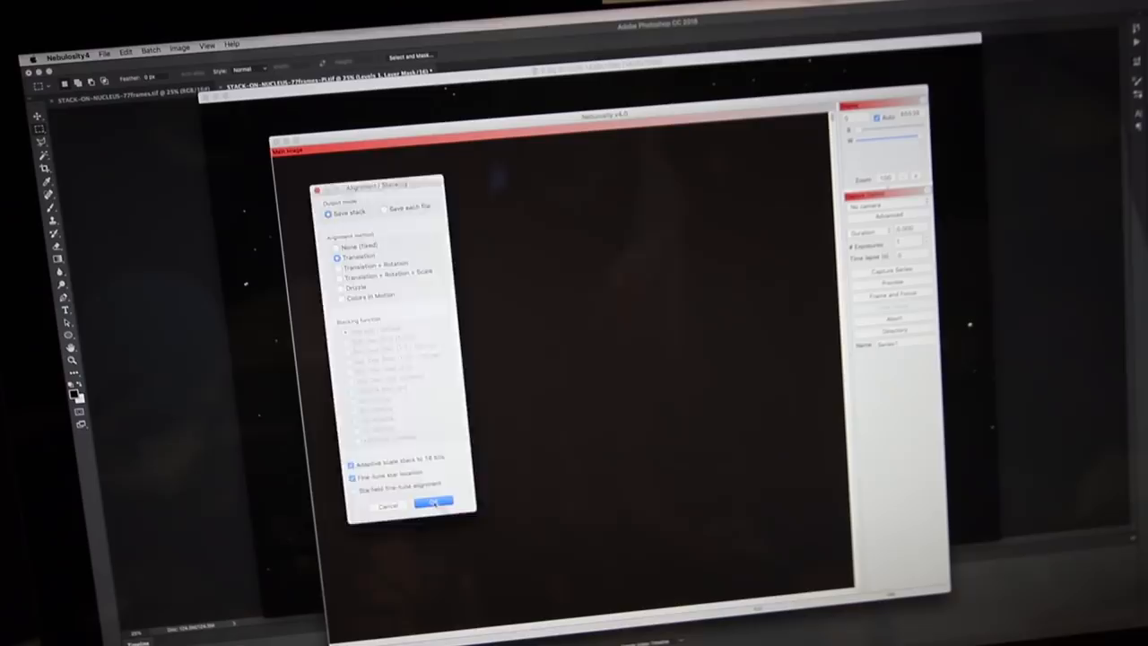
pyautogui.click(433, 502)
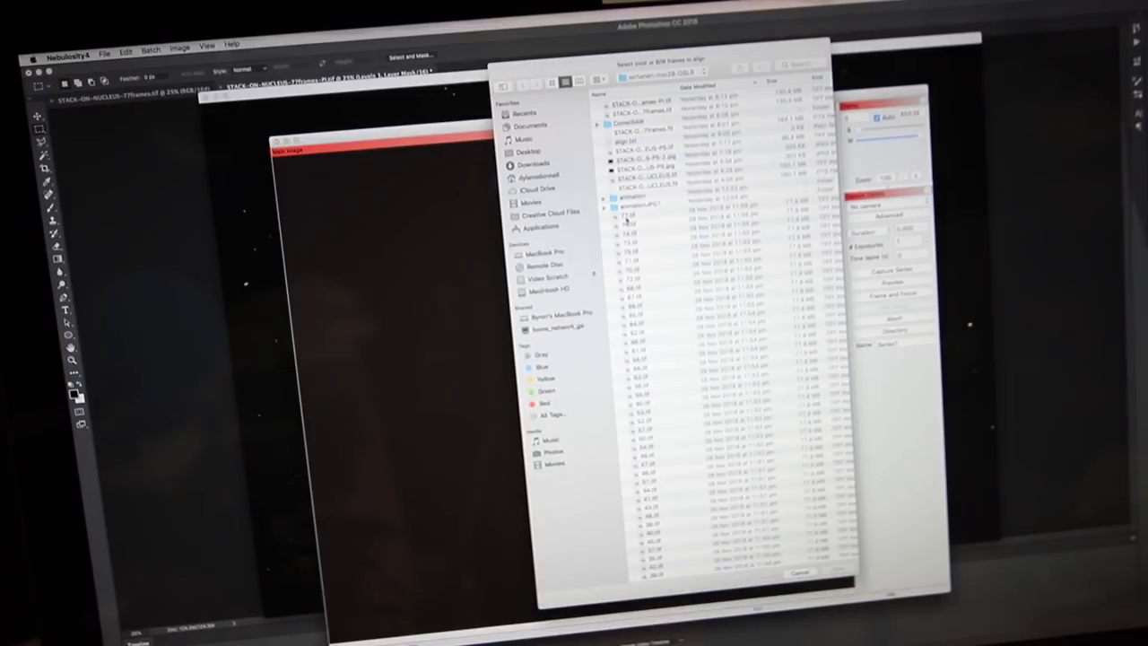
# Select the comet frames in the file picker and open them for stacking.
pyautogui.scroll(-3)
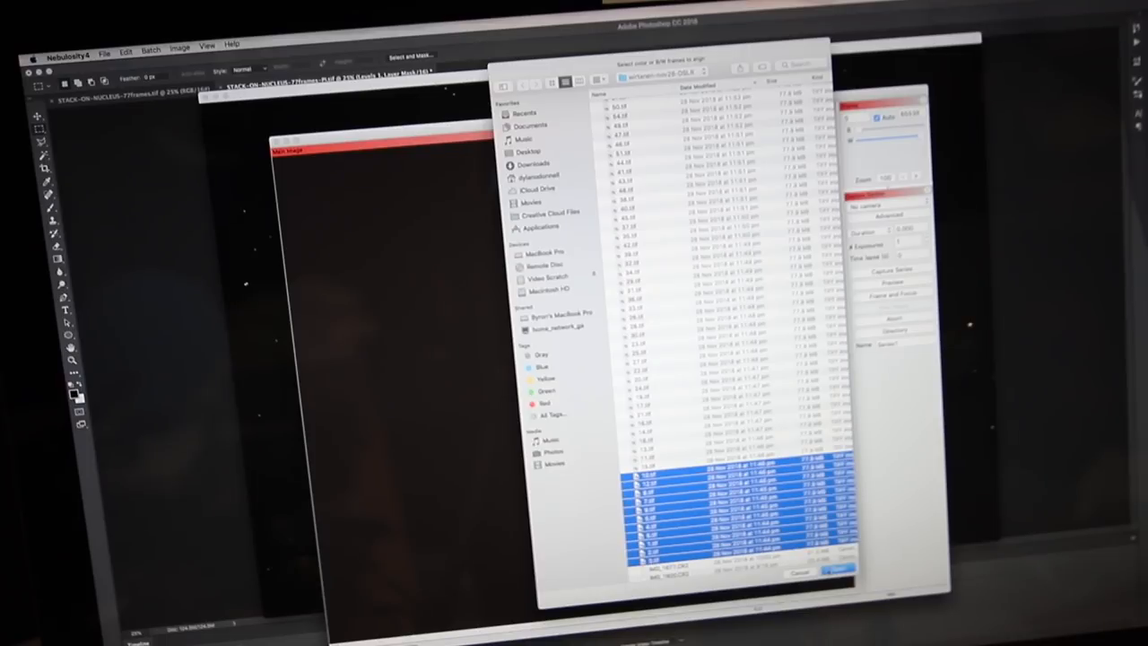
pyautogui.click(838, 572)
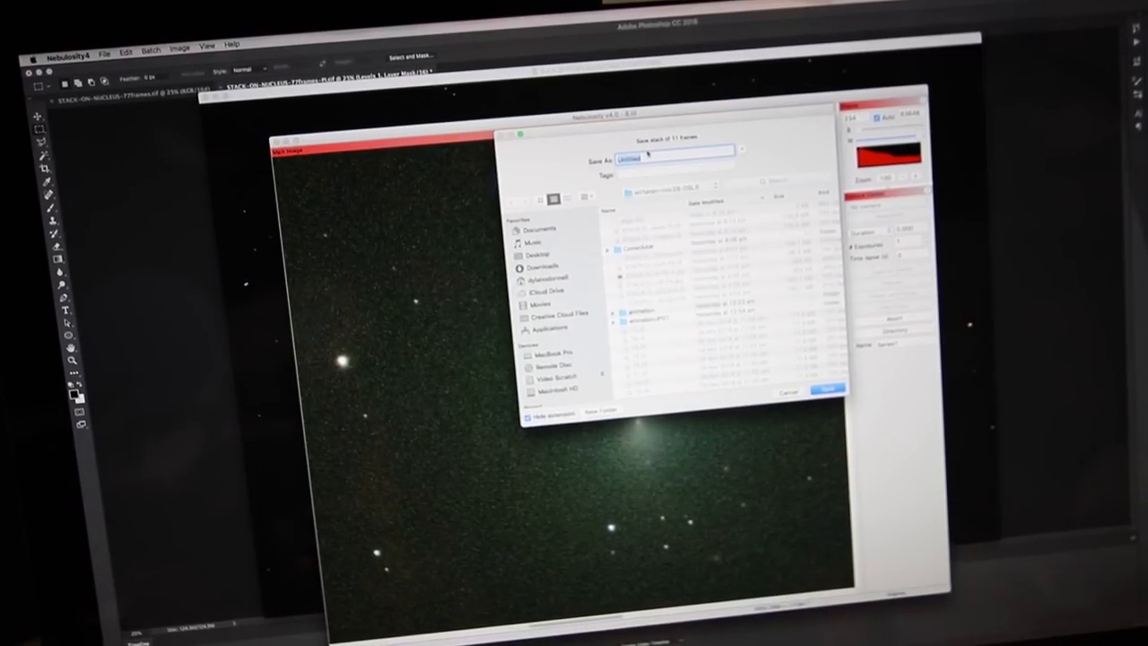
# Save the stack as 'STACK-of-10', then start File > Open in PixInsight.
pyautogui.write('STACK-of-10')
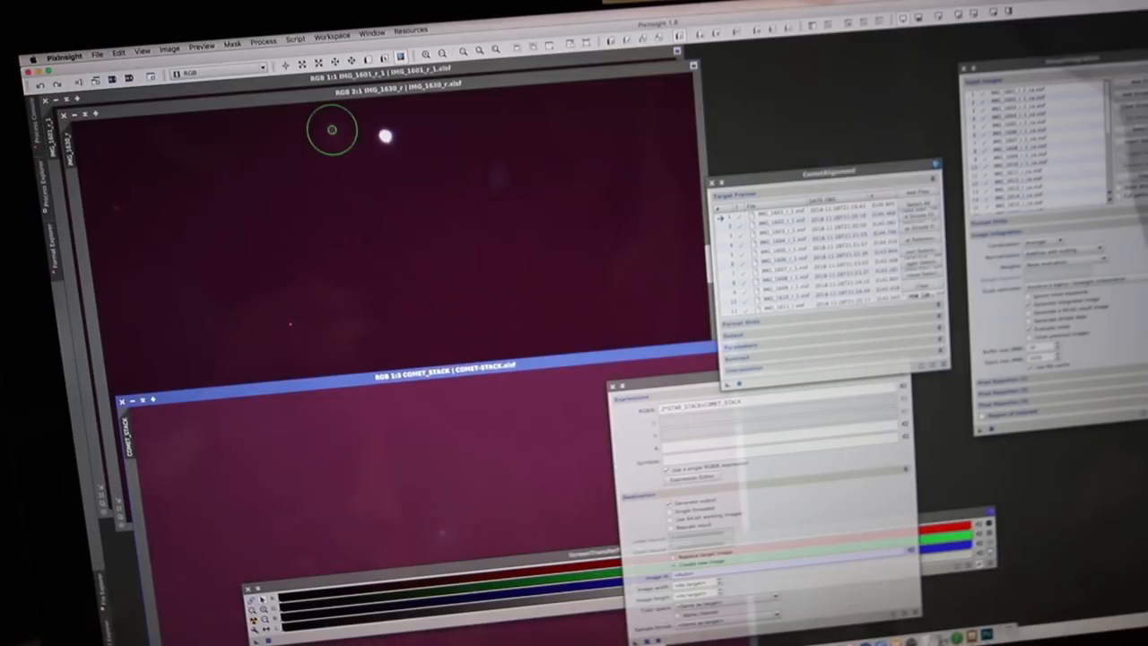
pyautogui.click(97, 54)
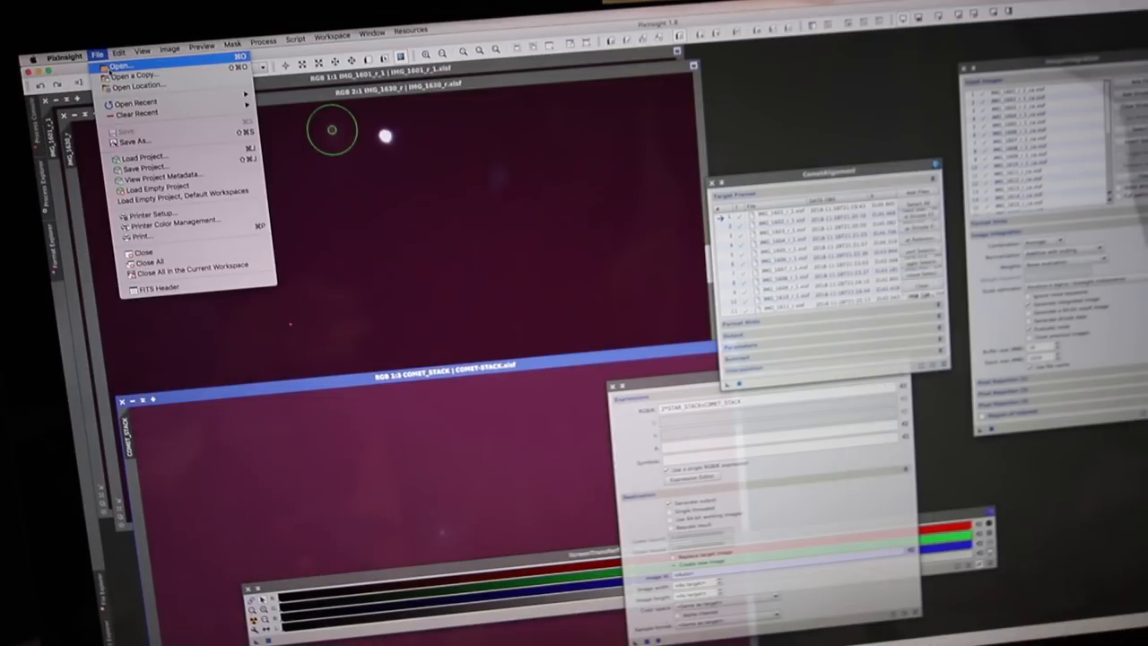
pyautogui.click(117, 65)
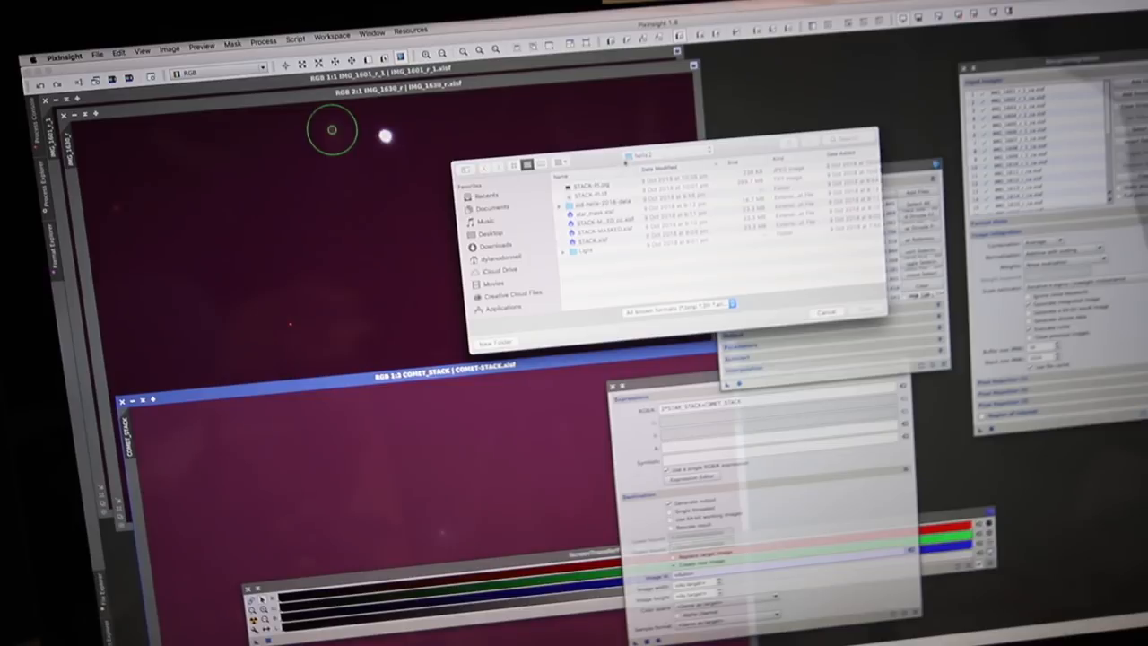